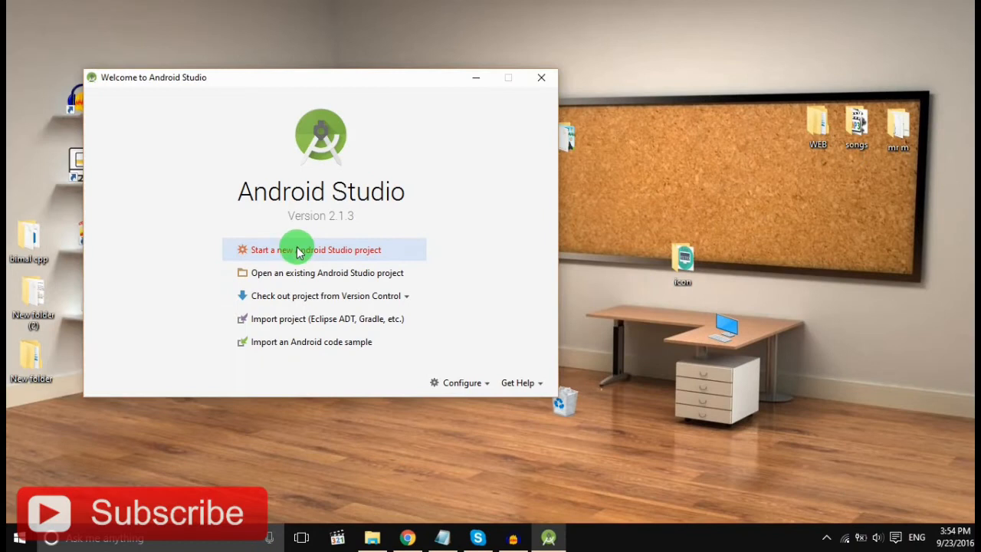
Start a new Android Studio project named 'My app'
{"action": "left_click", "coordinate": [300, 249]}
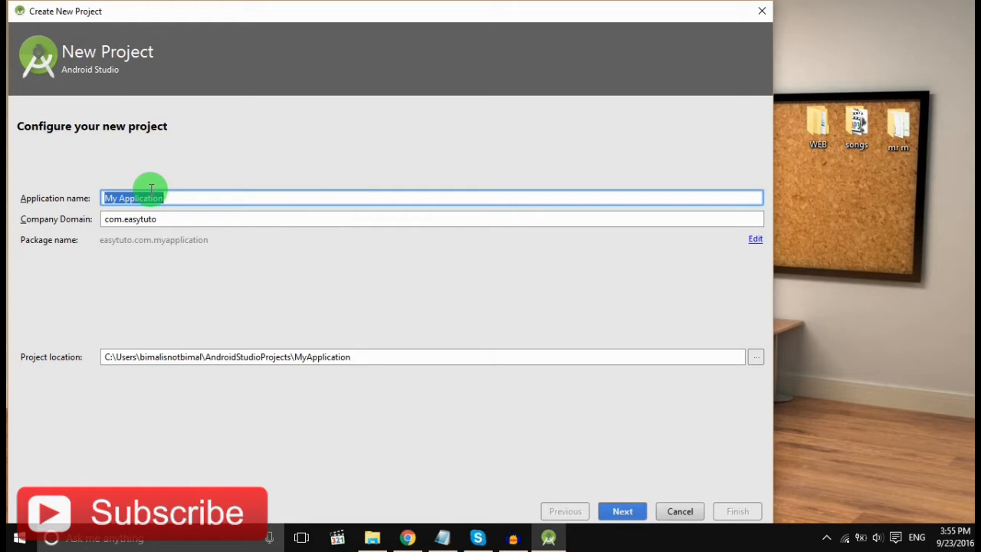
{"action": "type", "text": "My a"}
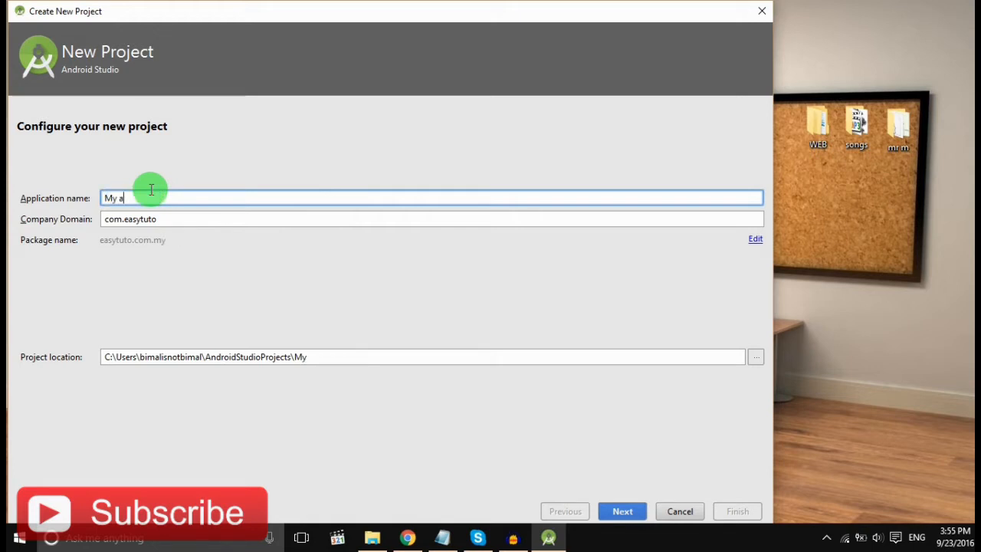
{"action": "type", "text": "pp"}
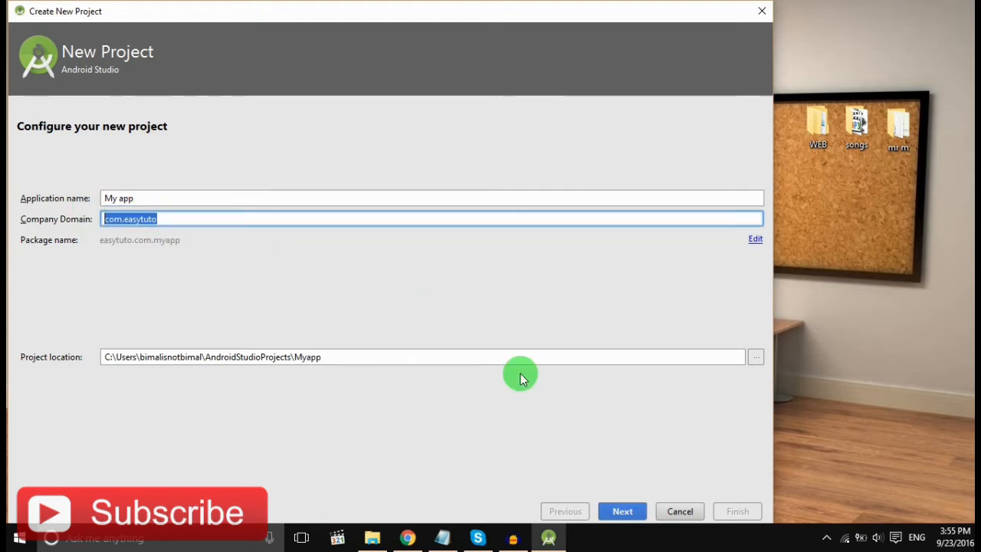
{"action": "left_click", "coordinate": [622, 511]}
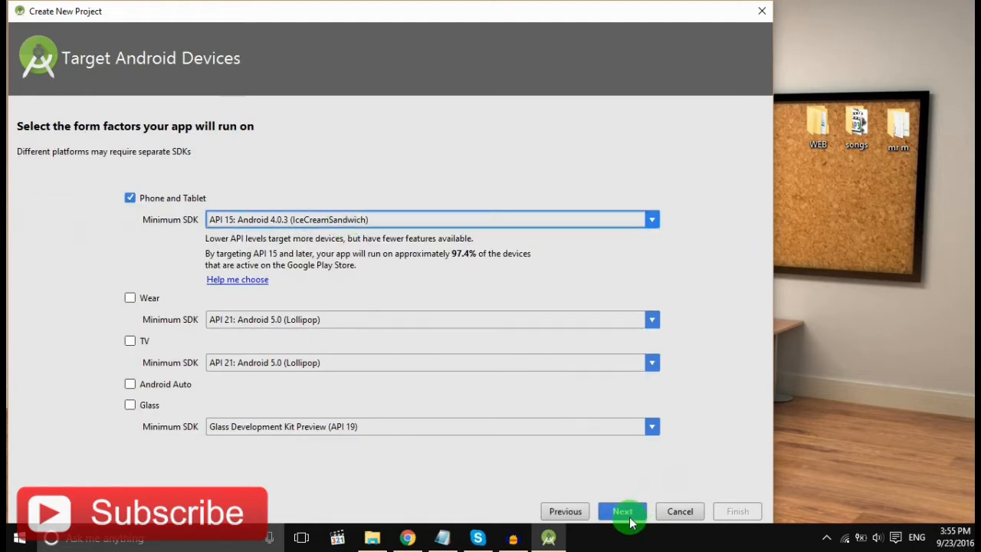
Keep the Phone and Tablet target, pick Empty Activity, and finish the wizard
{"action": "left_click", "coordinate": [621, 511]}
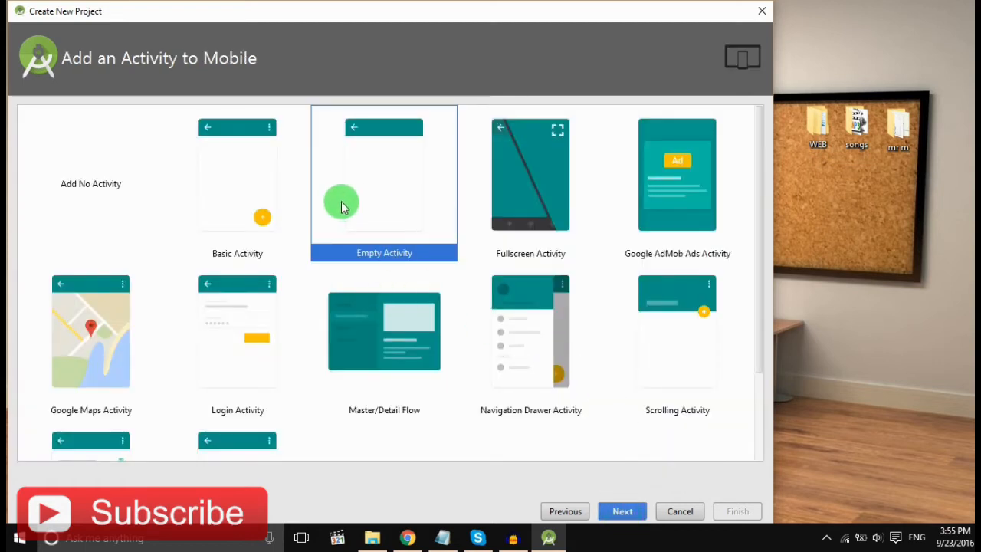
{"action": "left_click", "coordinate": [621, 511]}
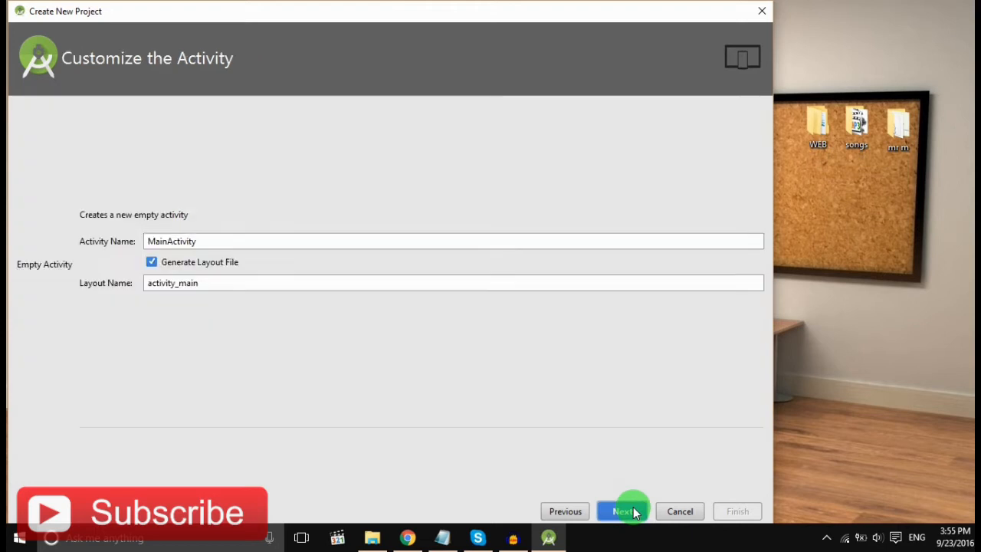
{"action": "left_click", "coordinate": [622, 511]}
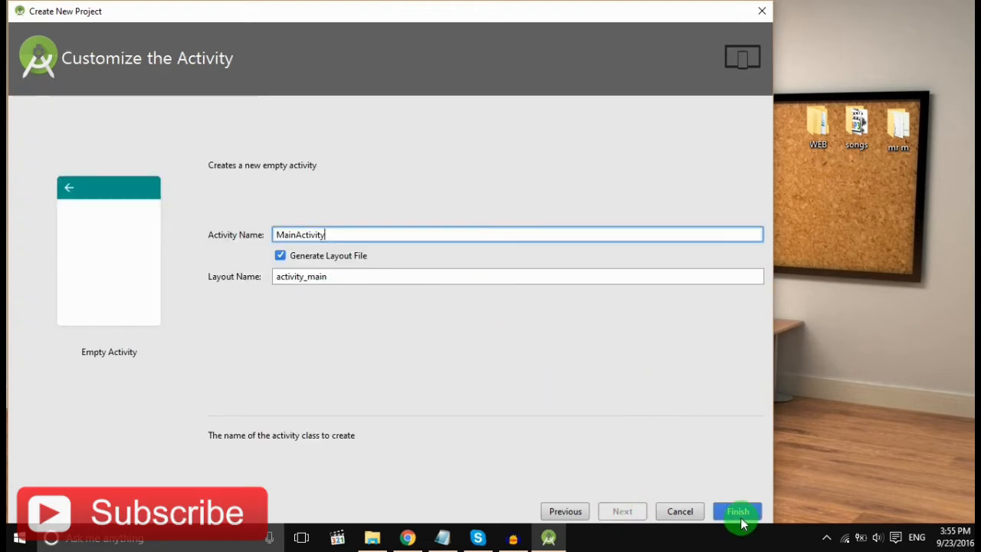
{"action": "left_click", "coordinate": [736, 511]}
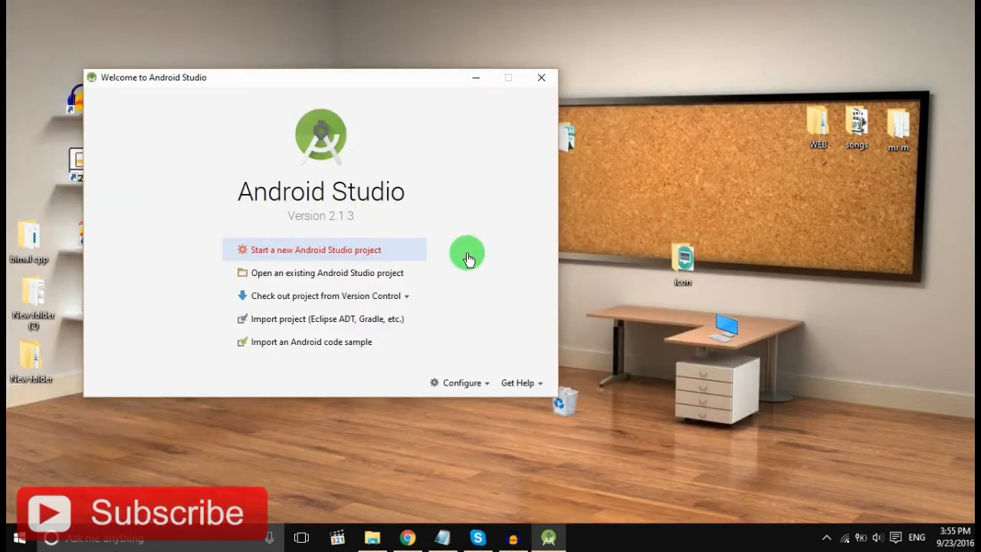
Preview activity_main.xml in the Design view, return to MainActivity.java, and start Run
{"action": "left_click", "coordinate": [314, 249]}
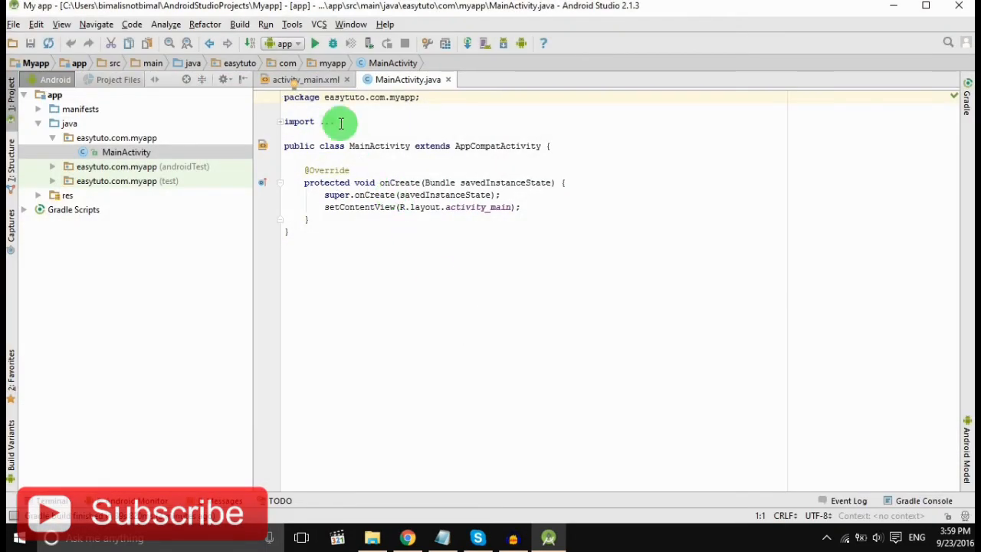
{"action": "left_click", "coordinate": [297, 79]}
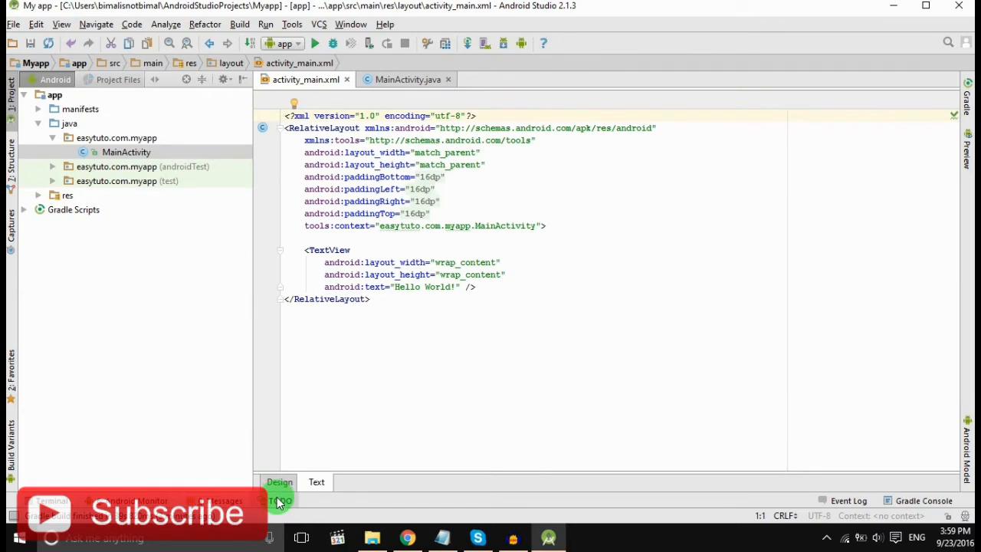
{"action": "left_click", "coordinate": [279, 482]}
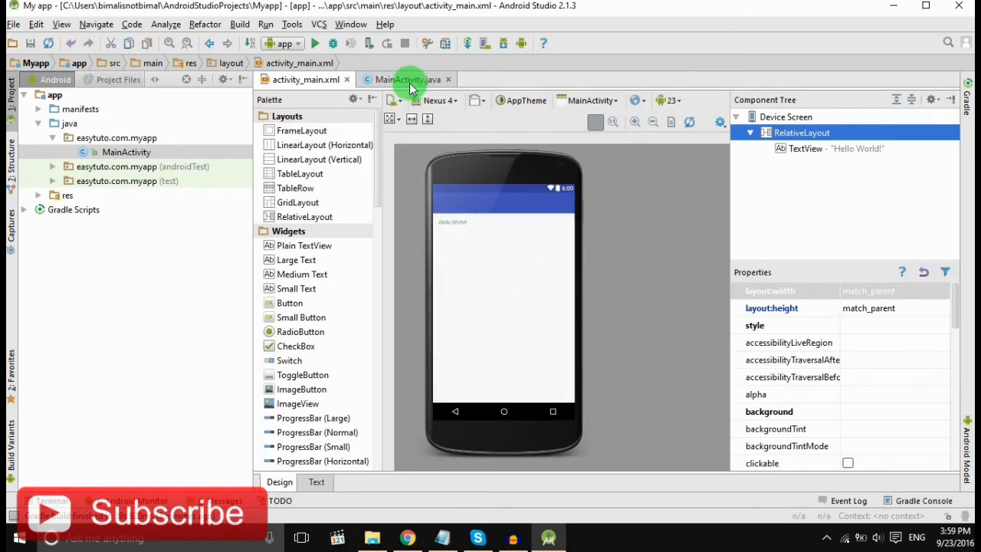
{"action": "left_click", "coordinate": [317, 43]}
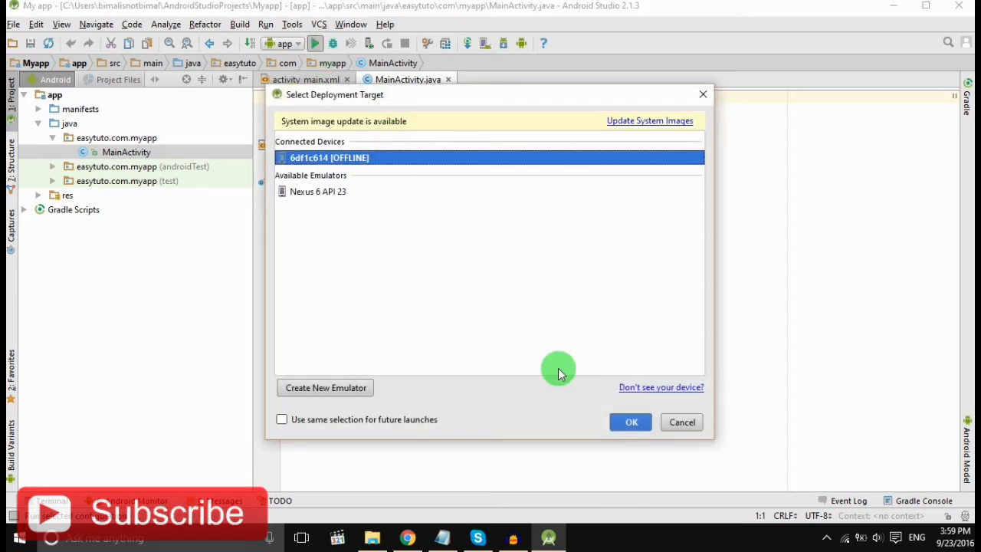
Deploy My app to the connected phone and preview the EasyTuto icon.png image
{"action": "left_click", "coordinate": [630, 421]}
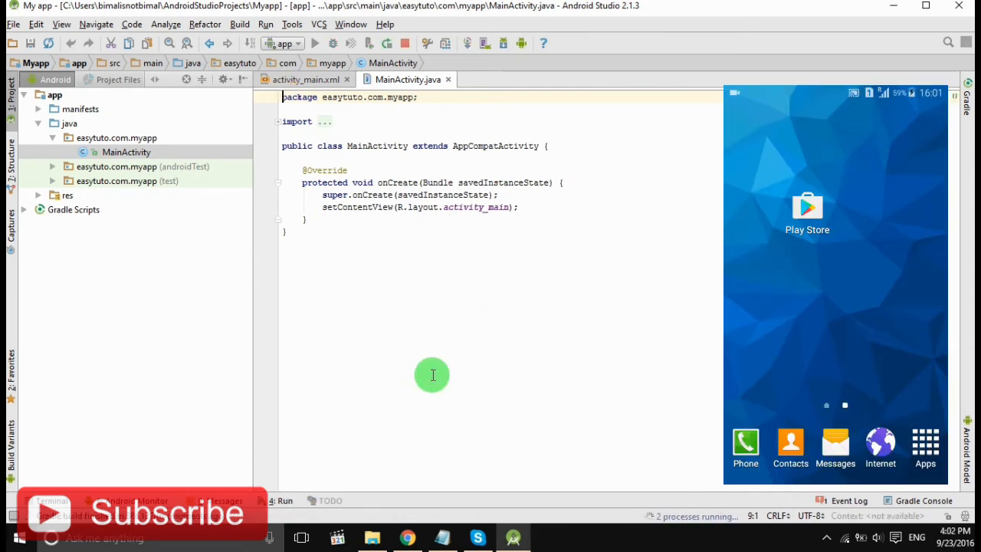
{"action": "left_click", "coordinate": [319, 43]}
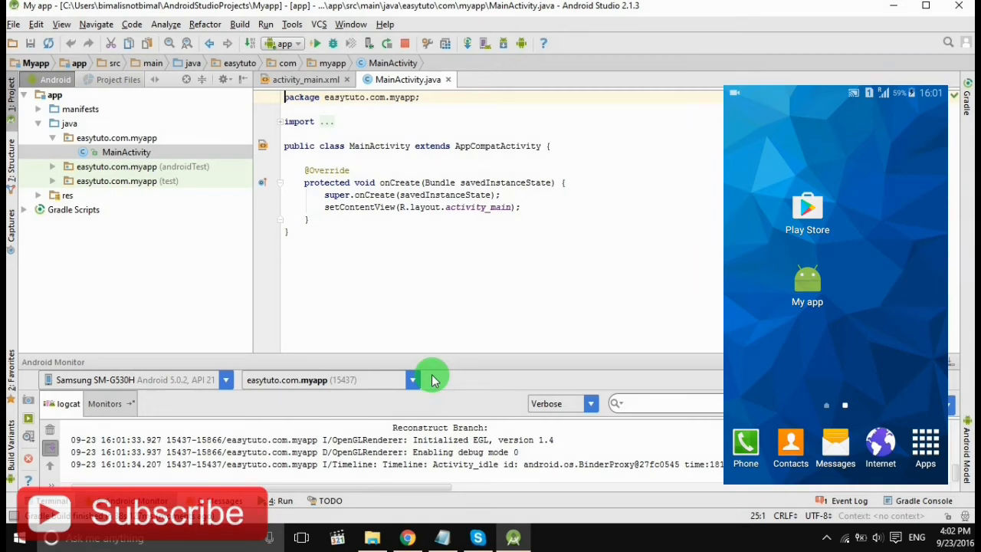
{"action": "mouse_move", "coordinate": [771, 69]}
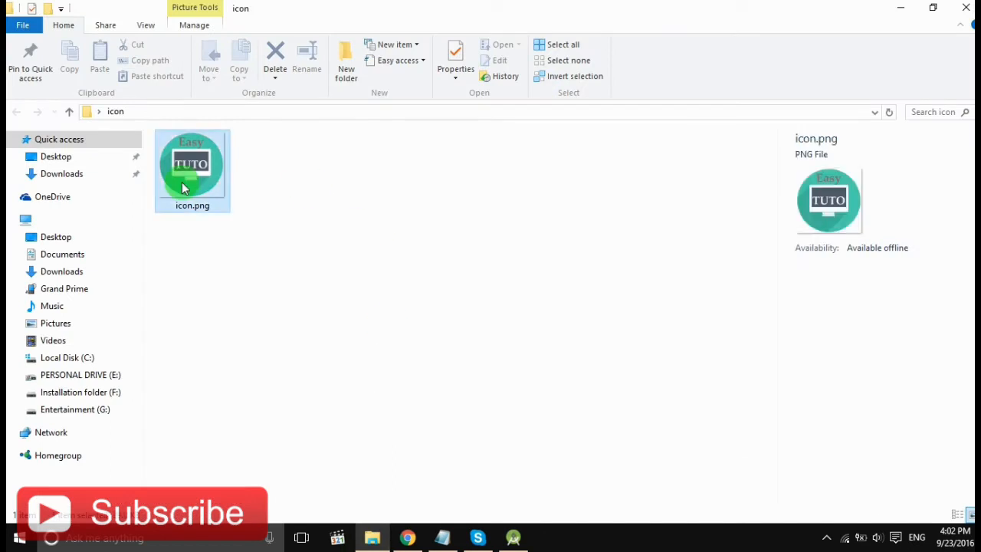
{"action": "double_click", "coordinate": [191, 165]}
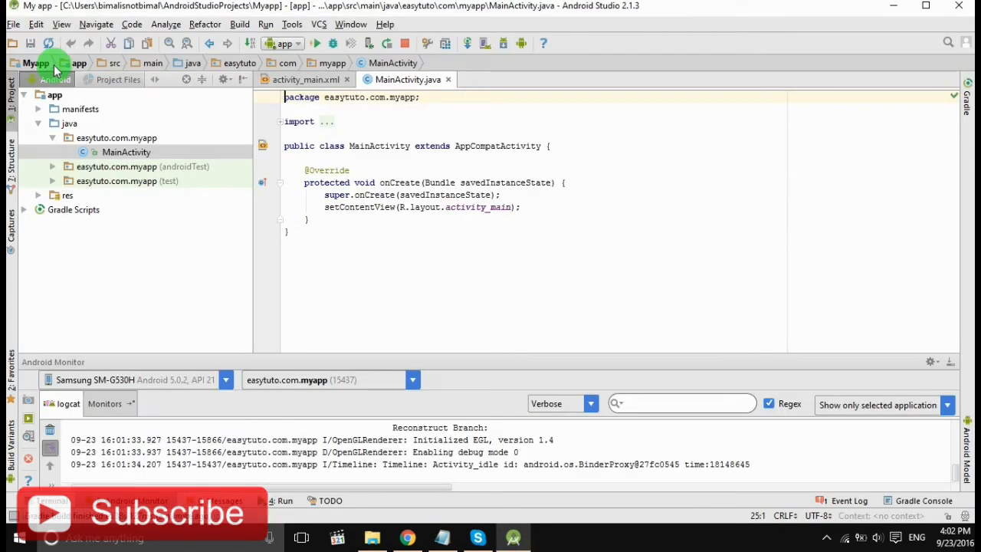
From the app module's context menu, create a new Image Asset
{"action": "left_click", "coordinate": [53, 94]}
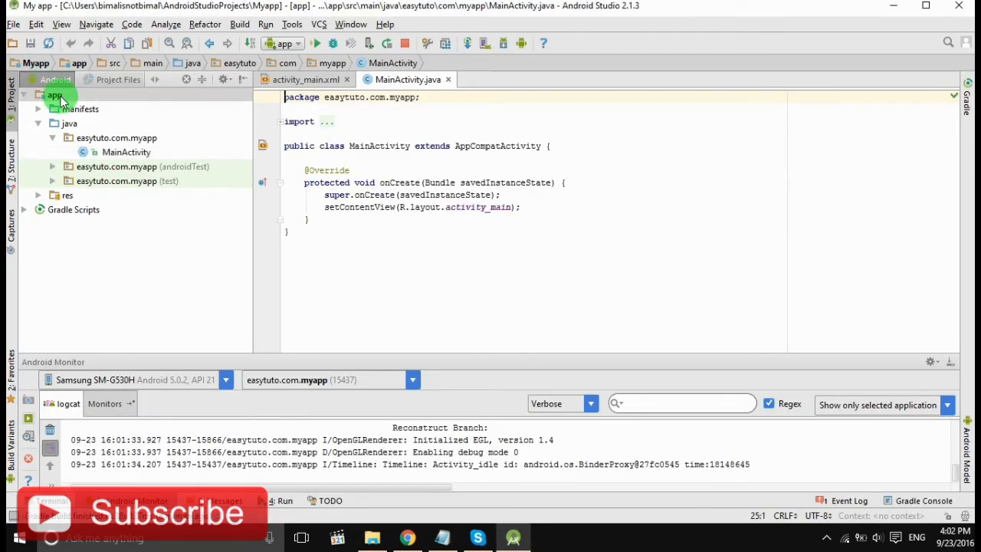
{"action": "right_click", "coordinate": [54, 94]}
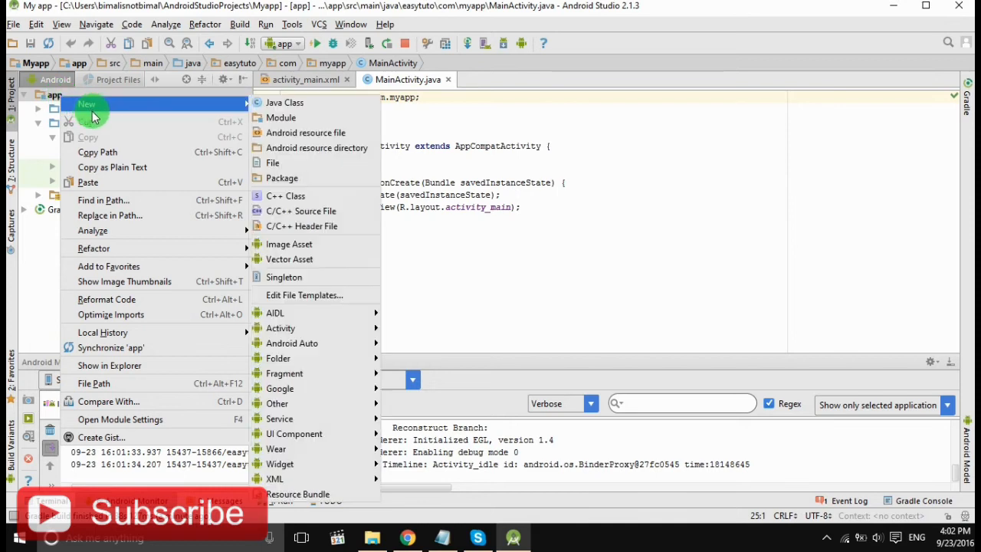
{"action": "mouse_move", "coordinate": [286, 211]}
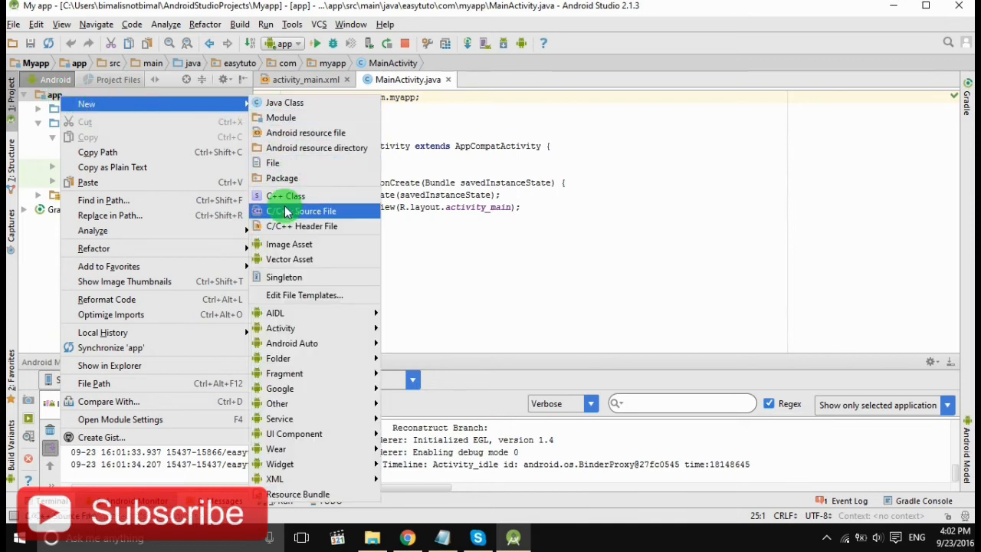
{"action": "mouse_move", "coordinate": [288, 244]}
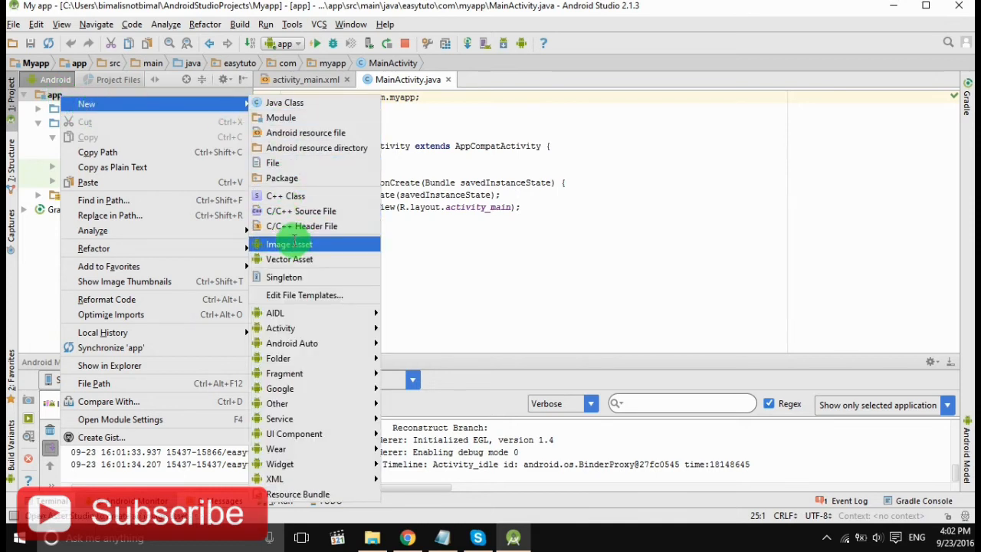
{"action": "left_click", "coordinate": [288, 244]}
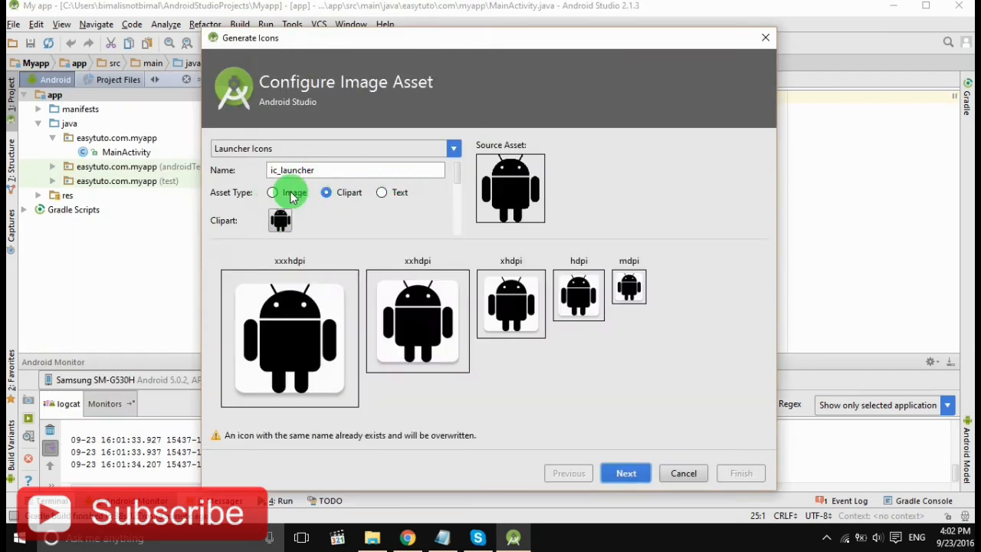
Set the asset type to Image and browse to icon.png in Desktop's icon folder
{"action": "left_click", "coordinate": [272, 192]}
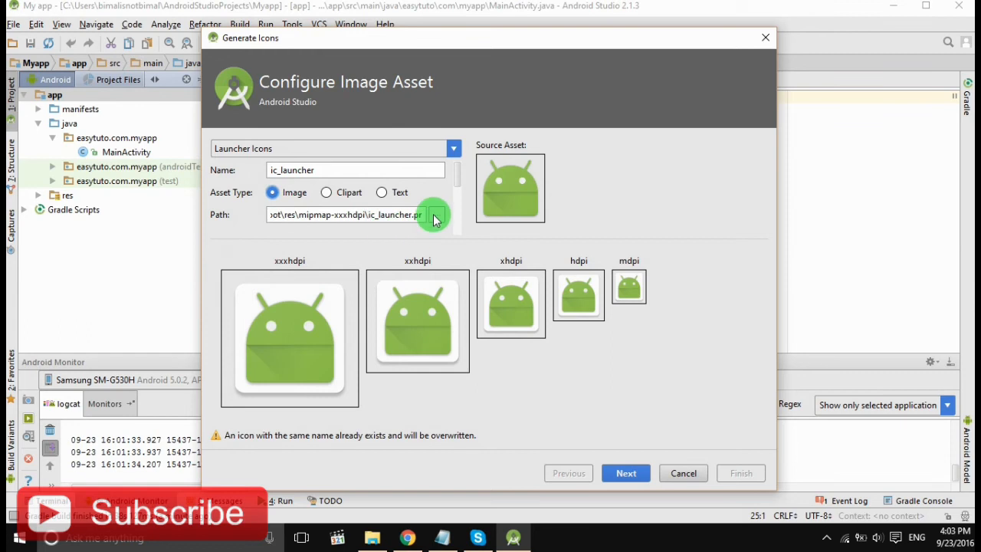
{"action": "left_click", "coordinate": [433, 215]}
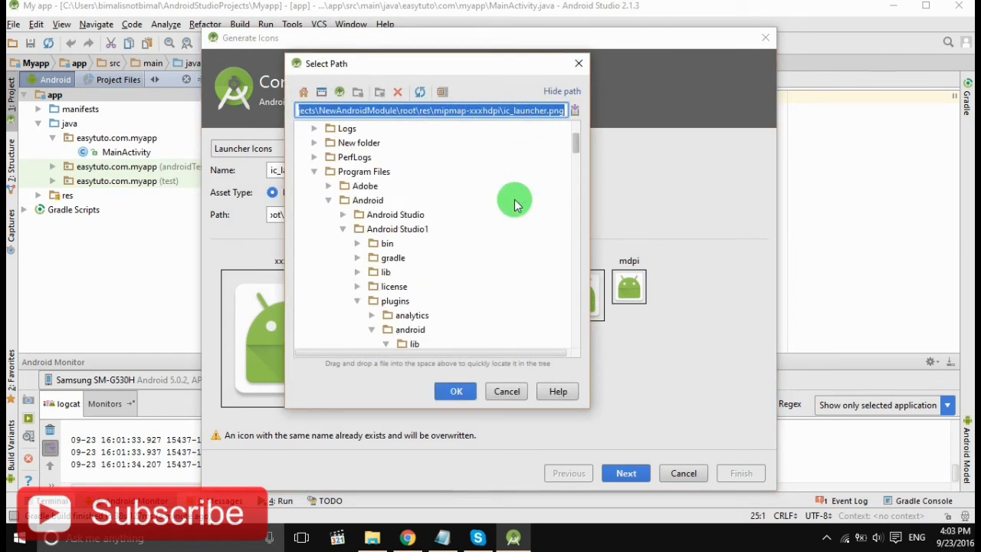
{"action": "left_click", "coordinate": [315, 128]}
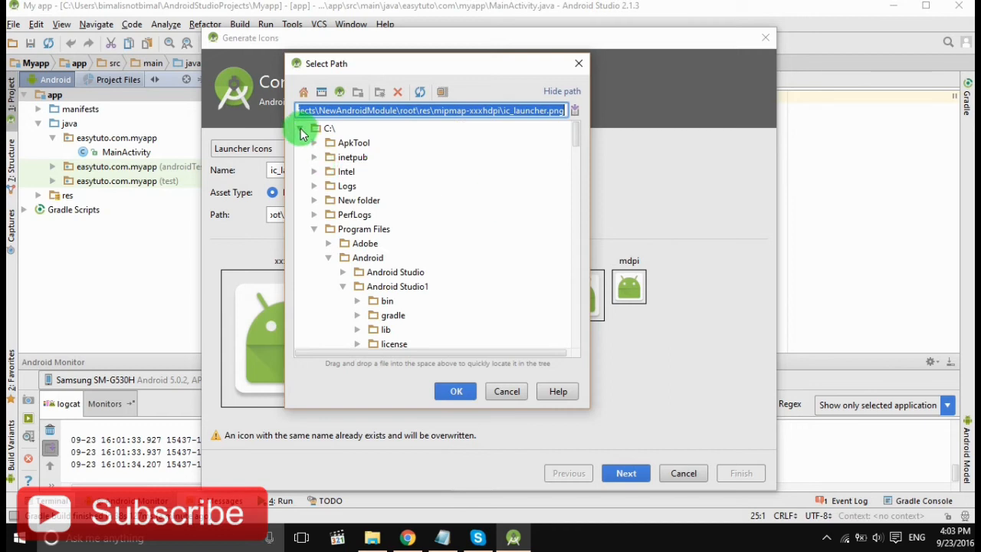
{"action": "left_click", "coordinate": [315, 128]}
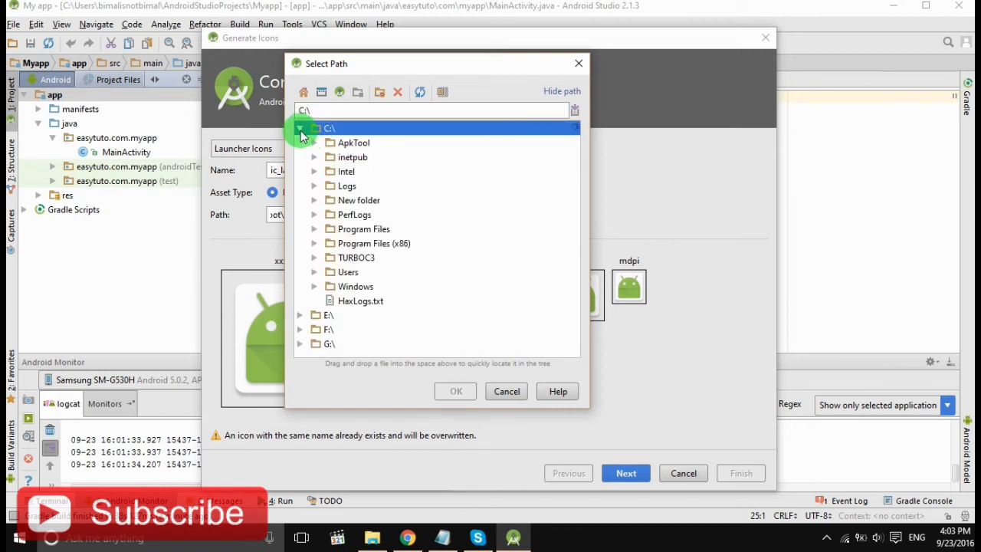
{"action": "left_click", "coordinate": [314, 272]}
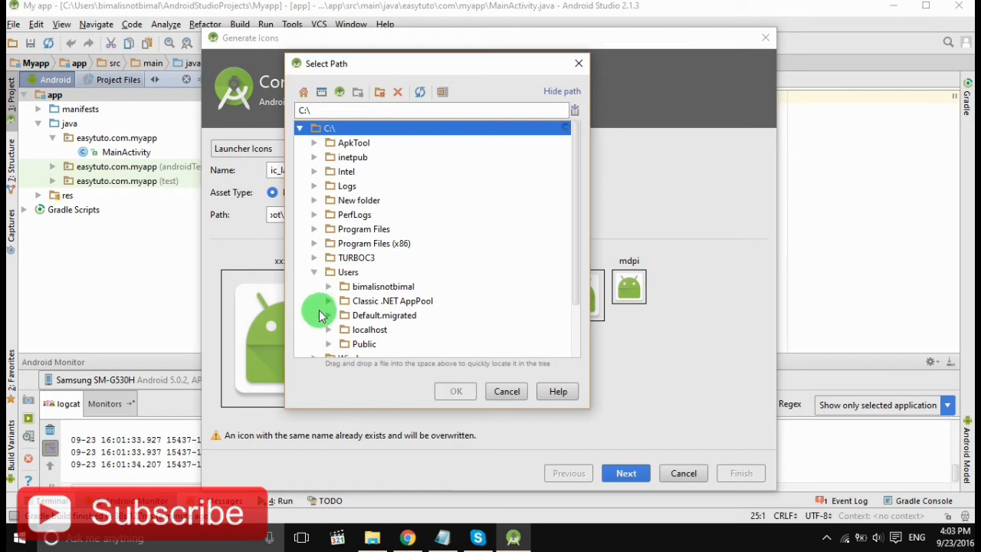
{"action": "left_click", "coordinate": [329, 286]}
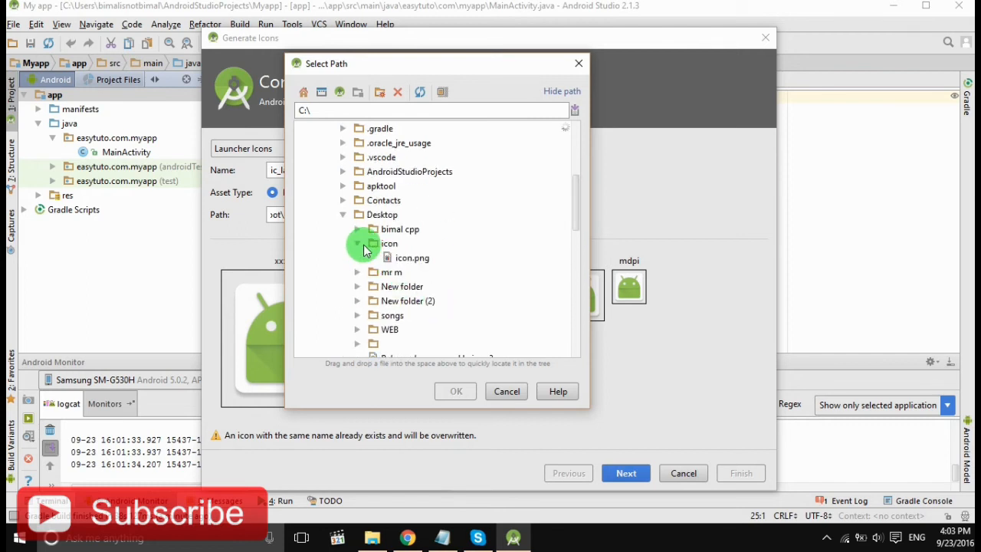
{"action": "left_click", "coordinate": [455, 391]}
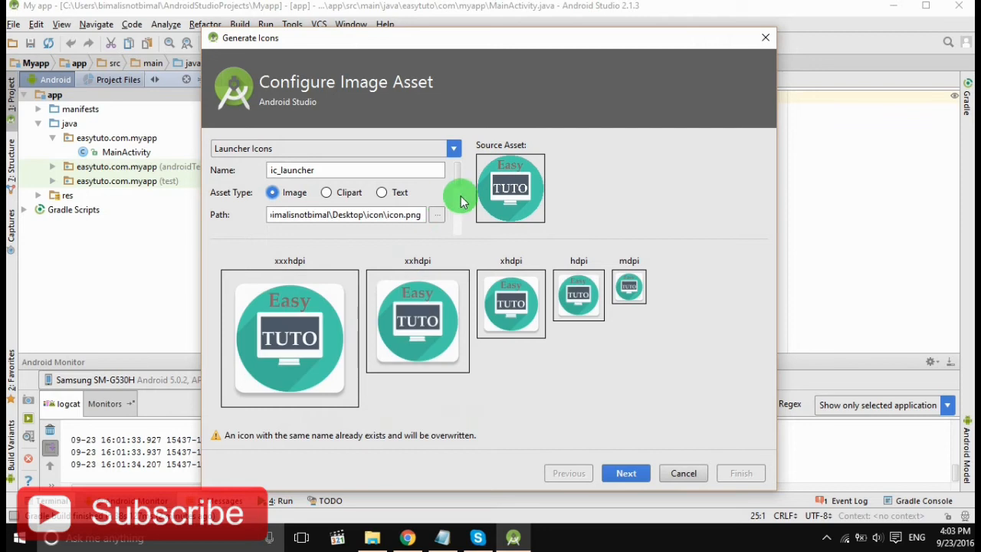
{"action": "mouse_move", "coordinate": [396, 318]}
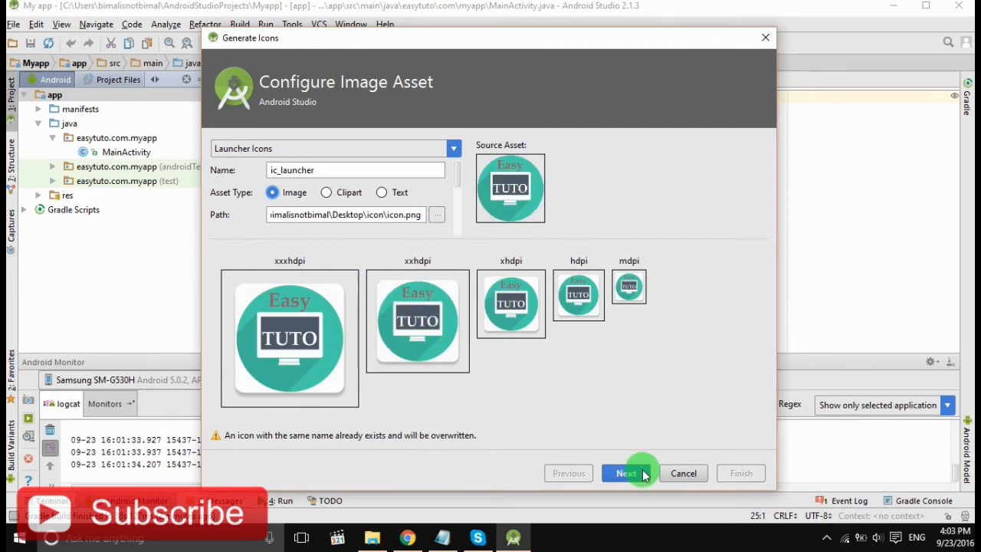
{"action": "mouse_move", "coordinate": [605, 474]}
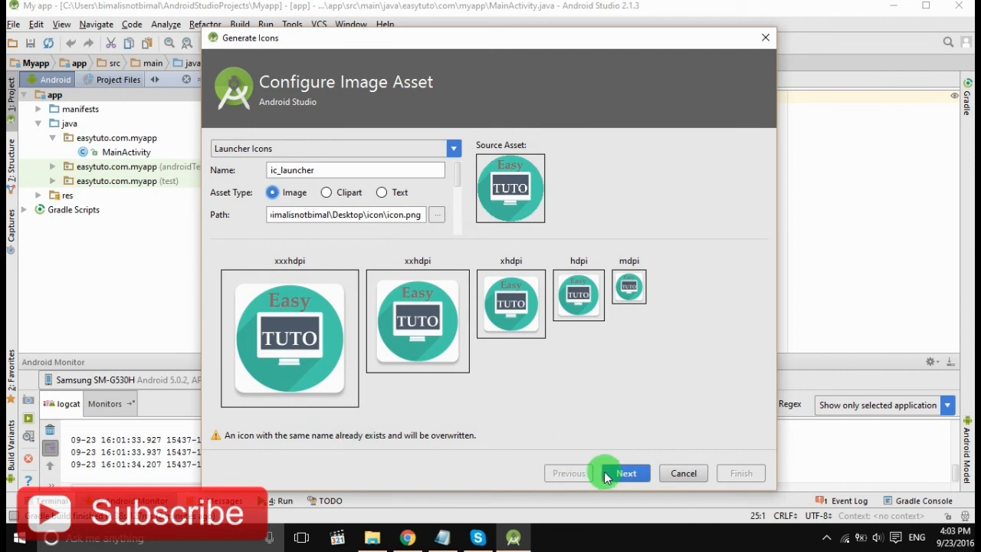
Review the overwritten ic_launcher.png files in each mipmap folder and finish generating
{"action": "left_click", "coordinate": [626, 473]}
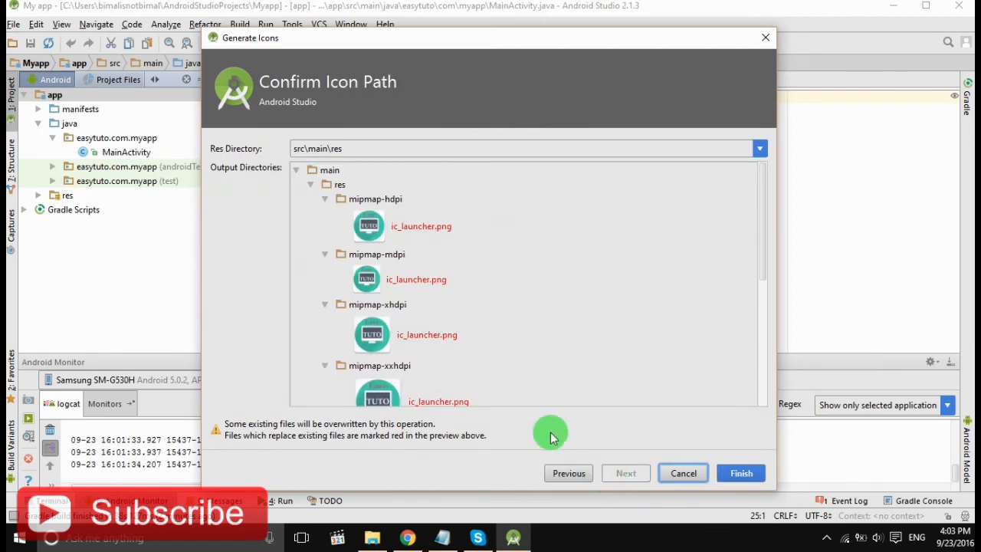
{"action": "mouse_move", "coordinate": [344, 455]}
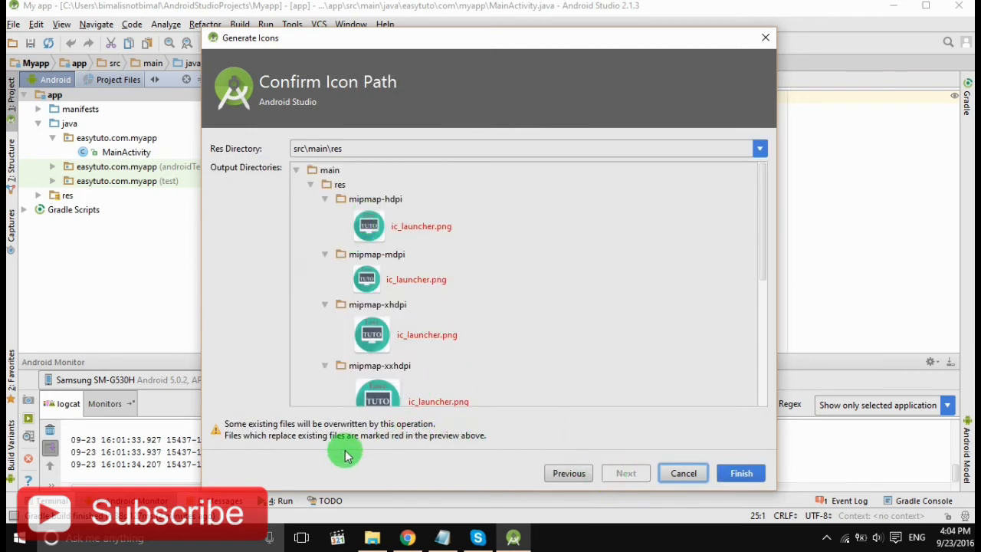
{"action": "scroll", "scroll_direction": "down", "scroll_amount": 3}
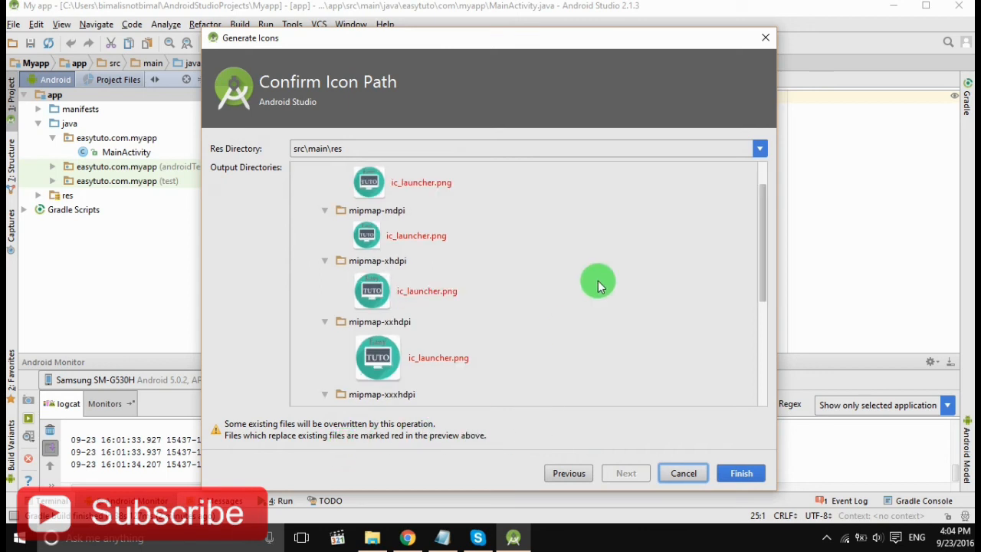
{"action": "scroll", "scroll_direction": "down", "scroll_amount": 3}
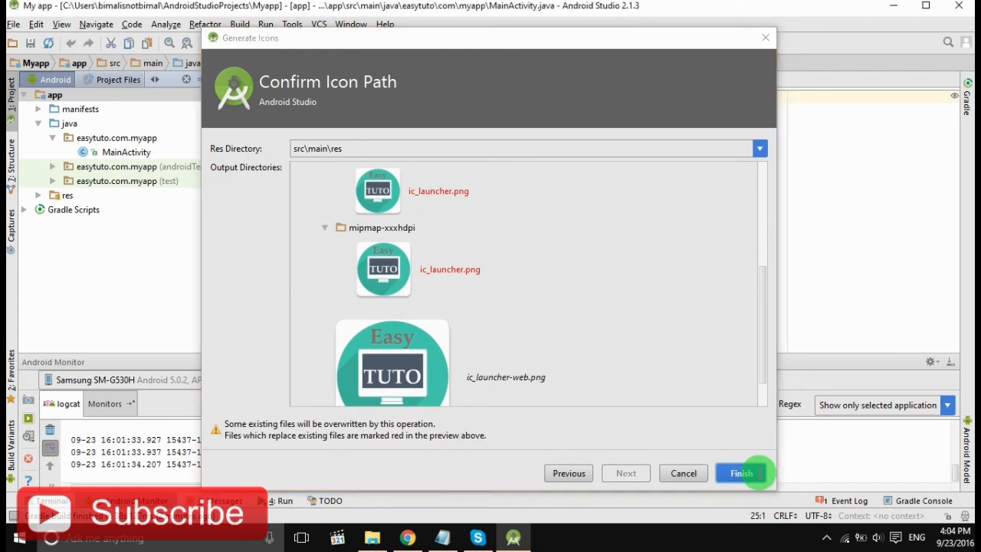
{"action": "left_click", "coordinate": [740, 473]}
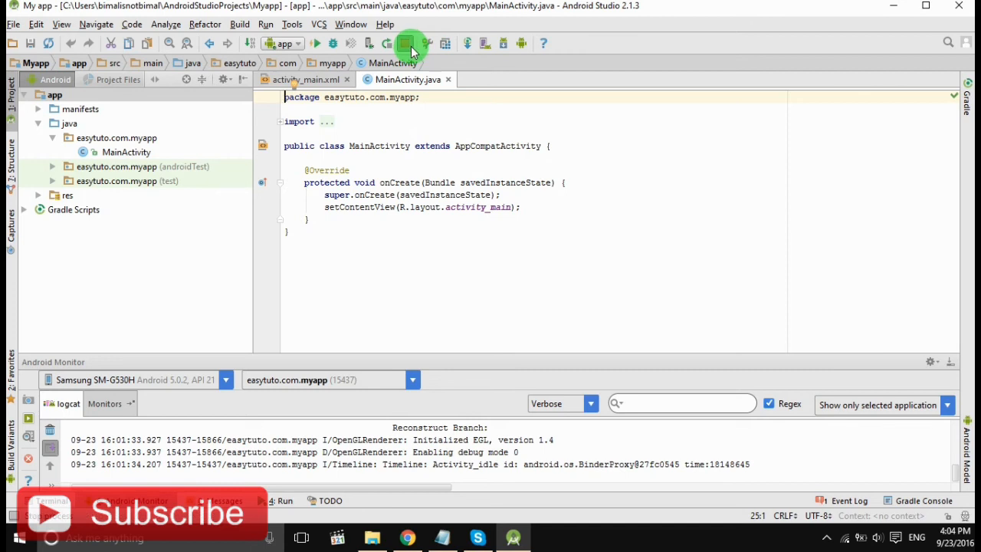
Run 'app' and deploy it to the connected Samsung SM-G530H
{"action": "left_click", "coordinate": [312, 43]}
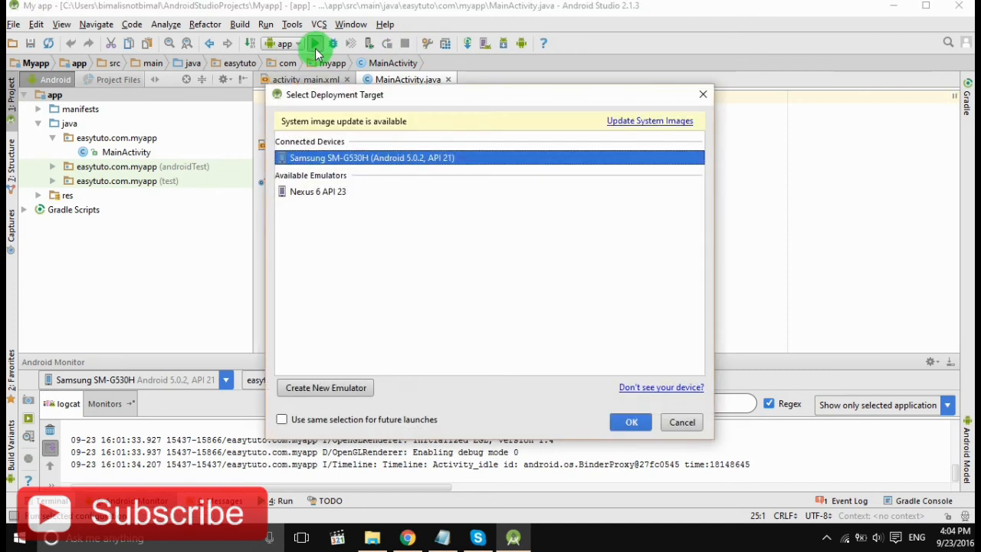
{"action": "left_click", "coordinate": [631, 422]}
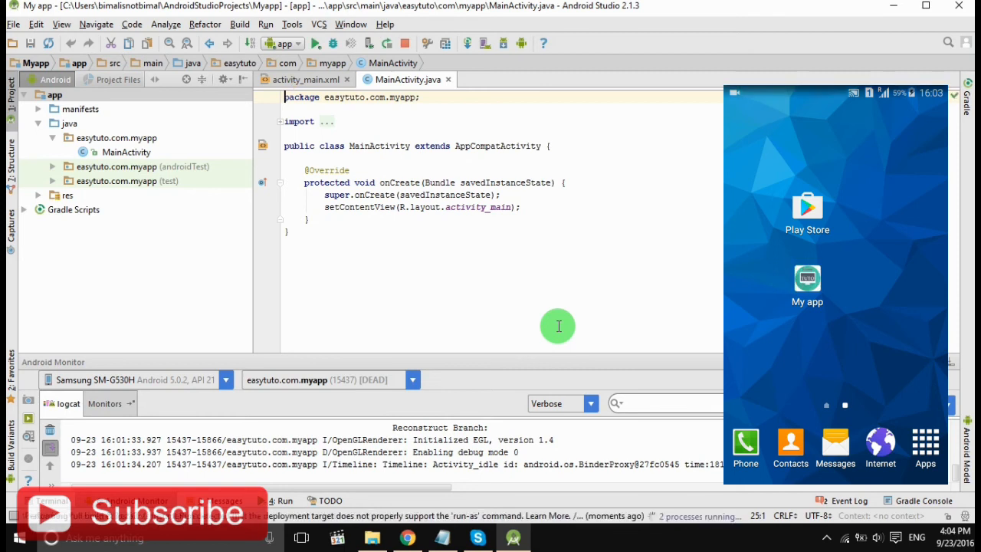
{"action": "left_click", "coordinate": [307, 43]}
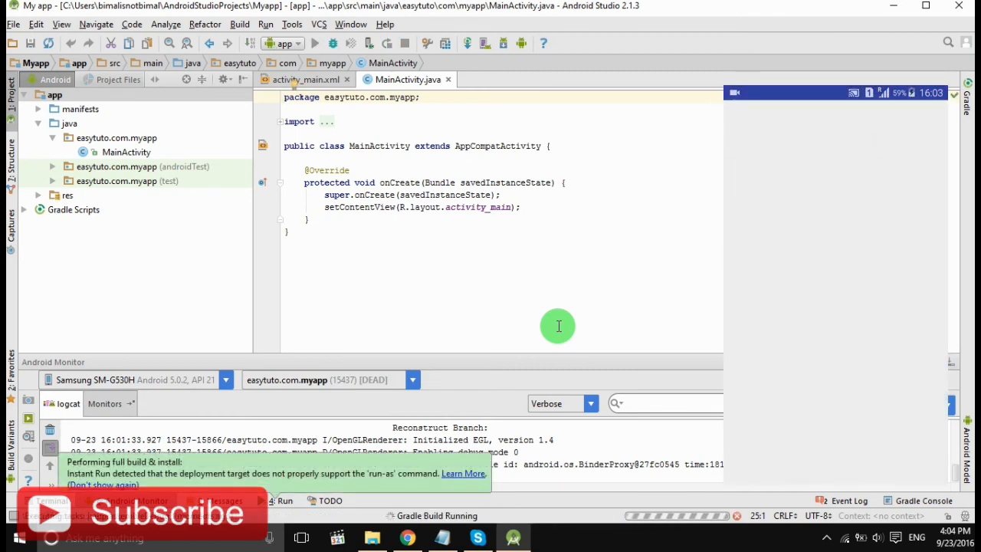